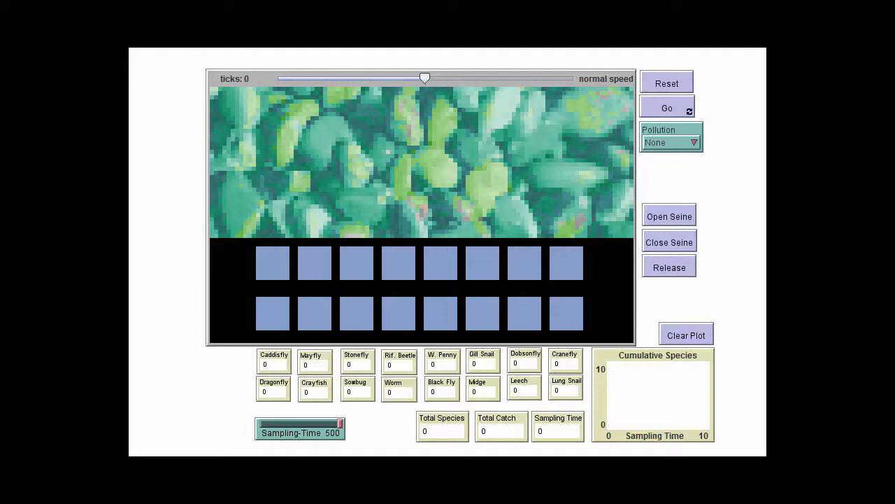
Start the stream simulation running with Pollution at None
click(665, 108)
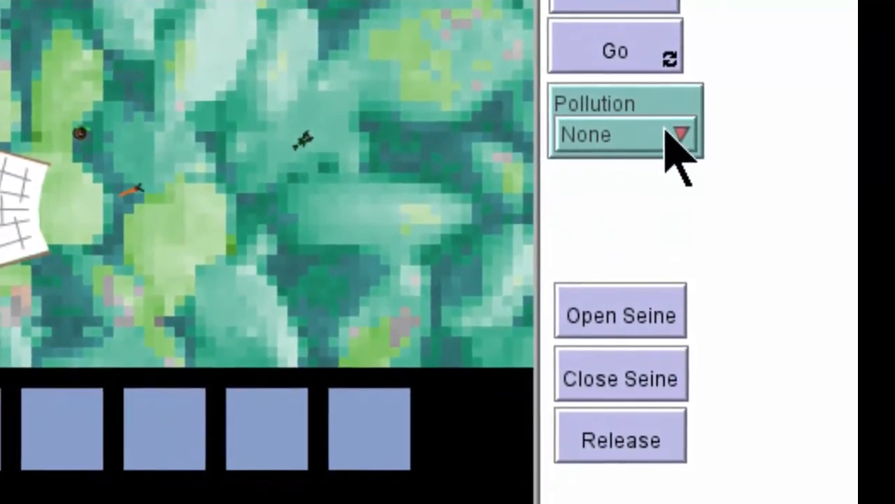
Choose None from the Pollution levels (none, moderate, severe)
click(627, 134)
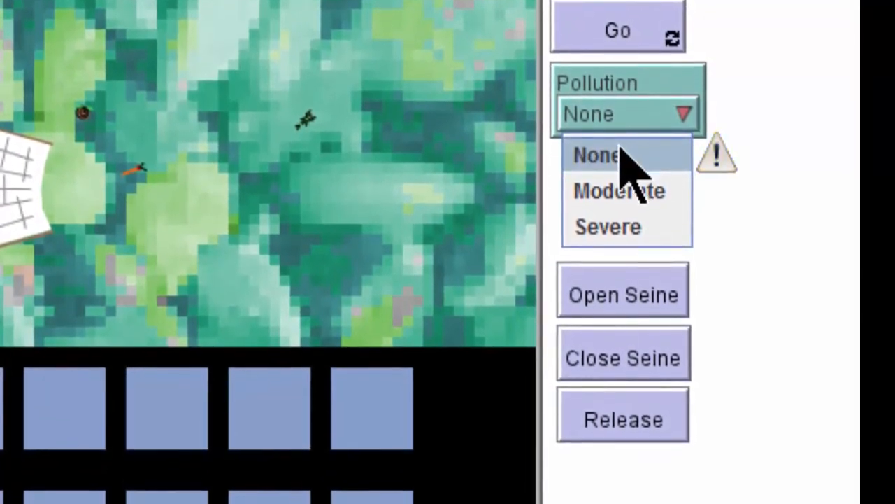
click(596, 154)
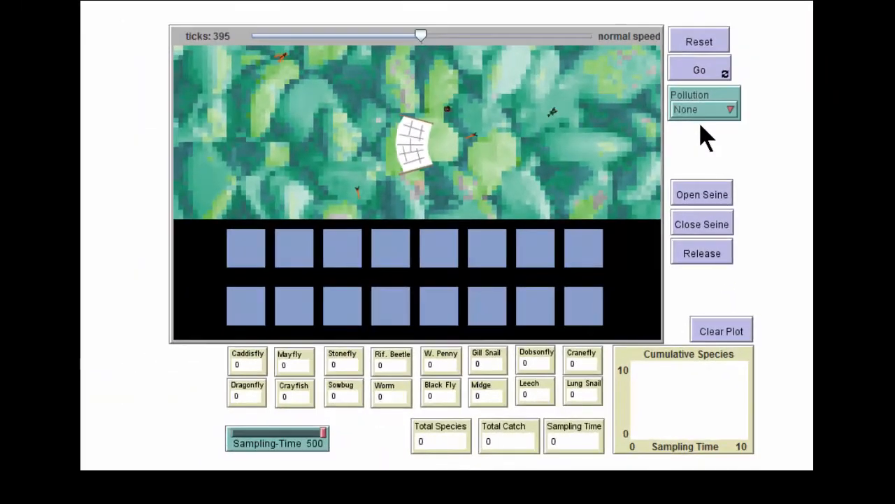
mouse_move(630, 296)
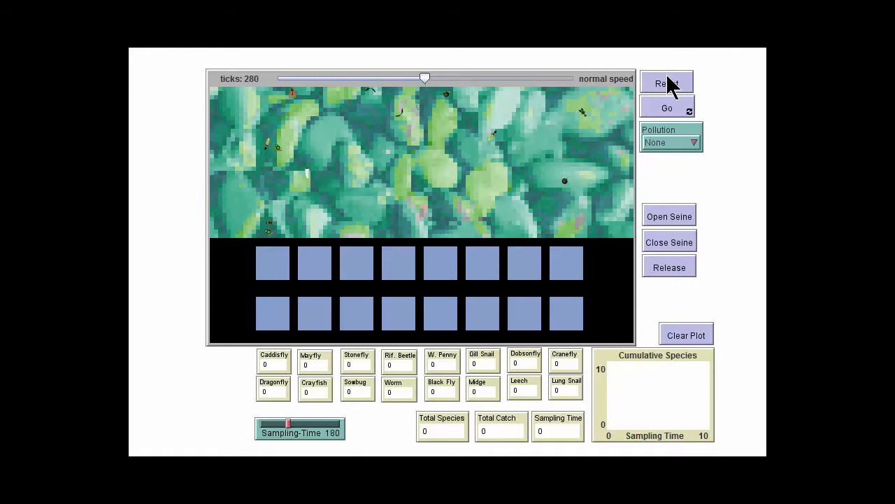
Reset the stream to zero ticks and begin a fresh unpolluted run
click(666, 82)
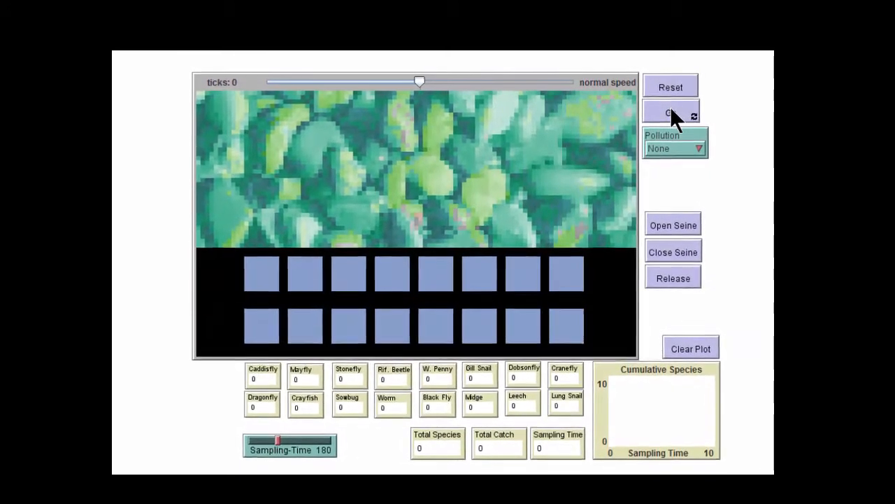
click(671, 114)
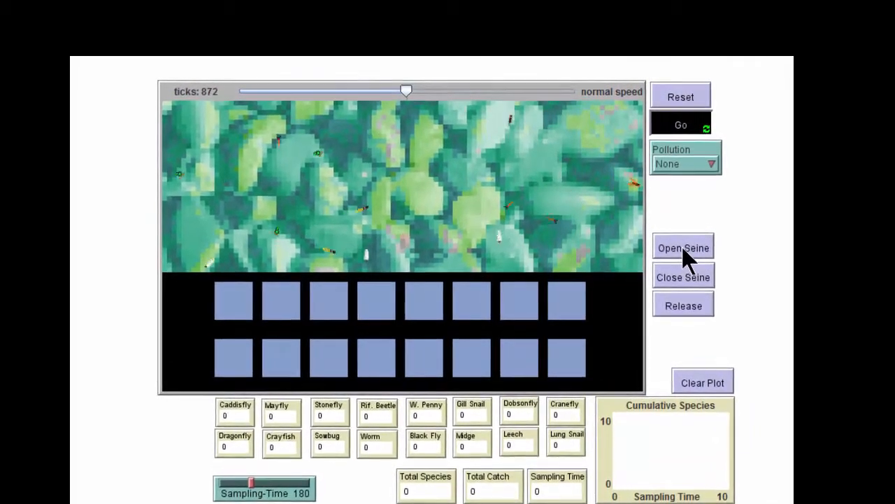
Seine the unpolluted stream to sampling time 180, catching 37 organisms across 16 species
click(683, 248)
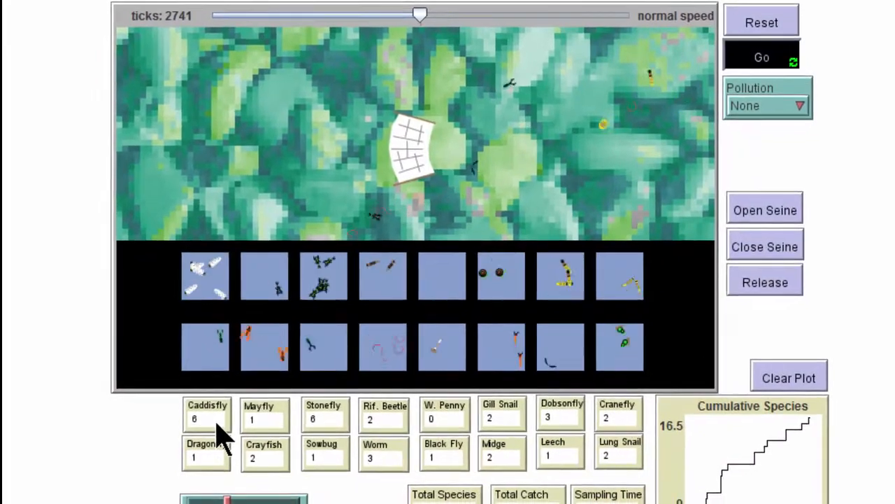
scroll(down, 3)
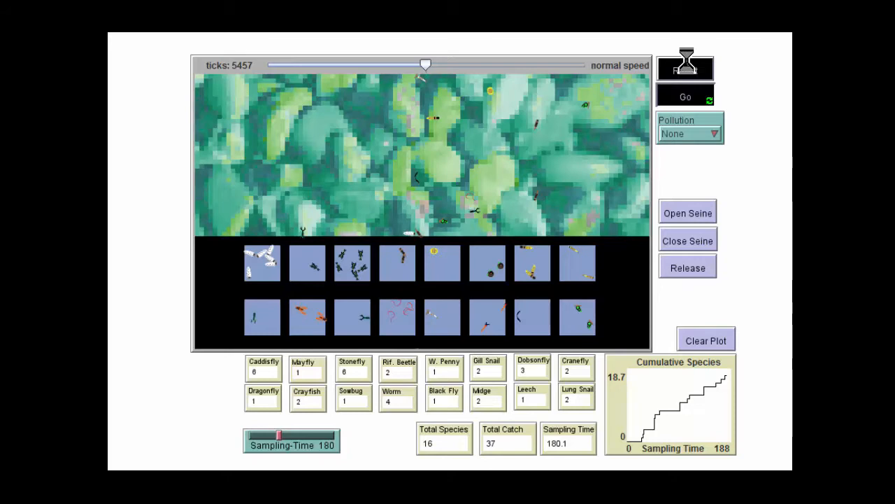
Reset to clear the sample, start the run, then pause it
click(685, 66)
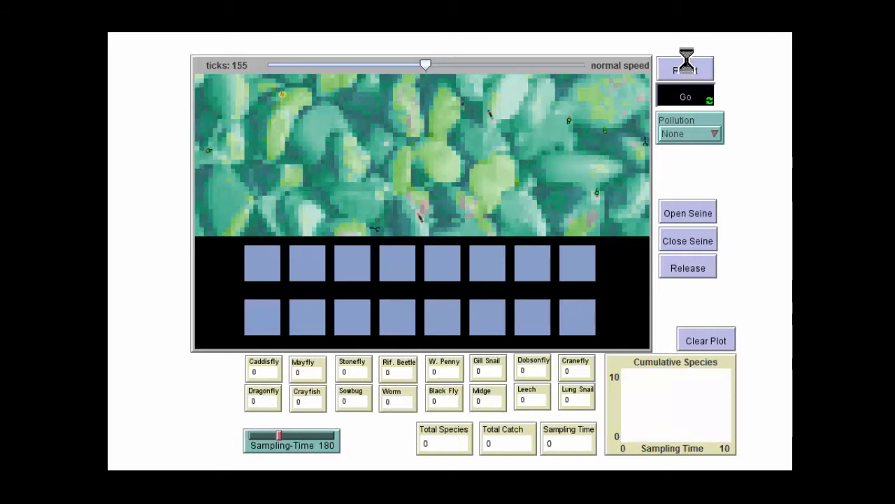
click(685, 97)
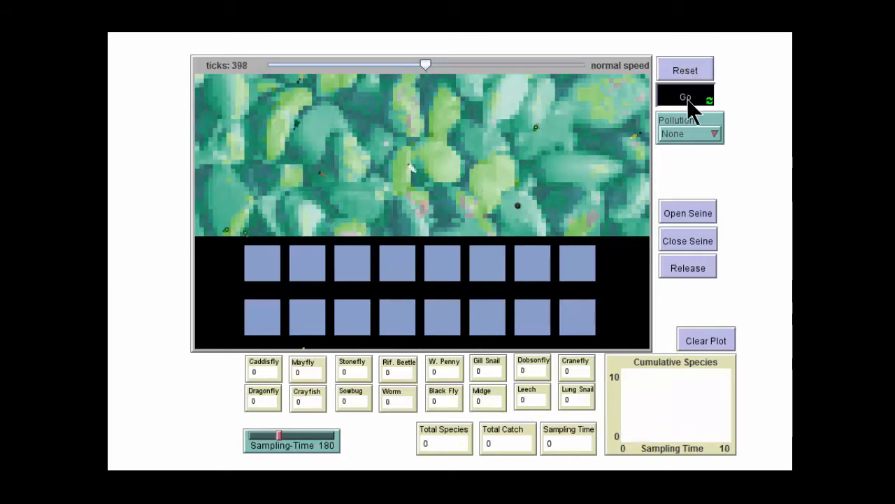
click(686, 96)
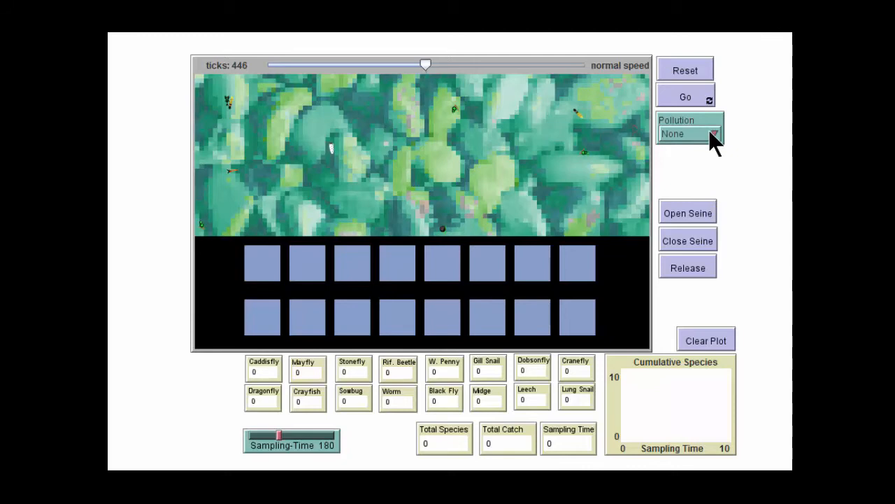
mouse_move(716, 143)
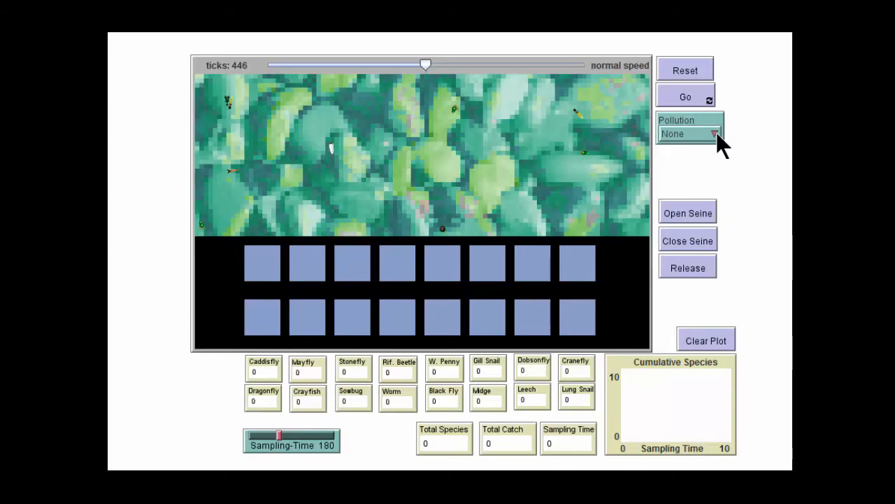
Set Pollution to Severe and place the seine in the running polluted stream
click(712, 135)
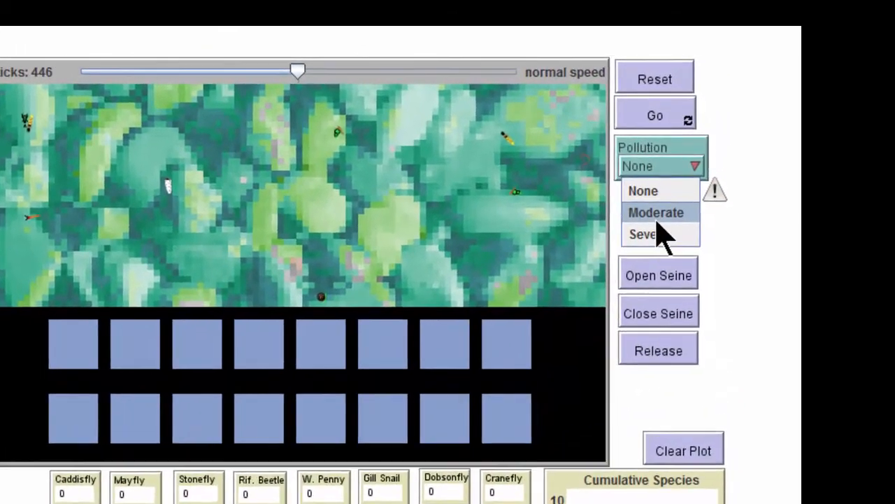
click(643, 234)
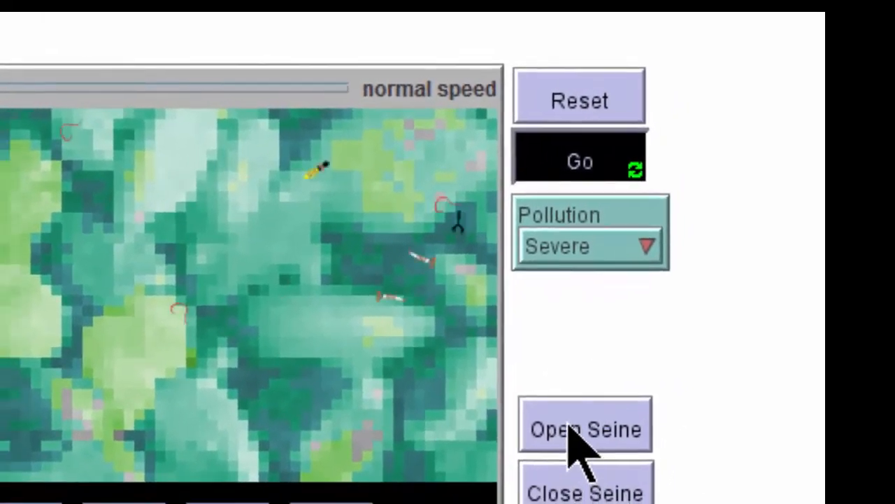
click(584, 430)
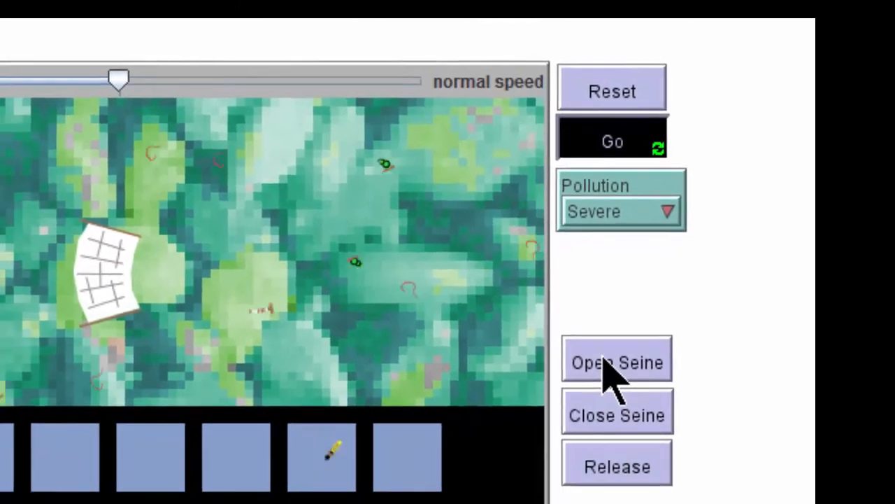